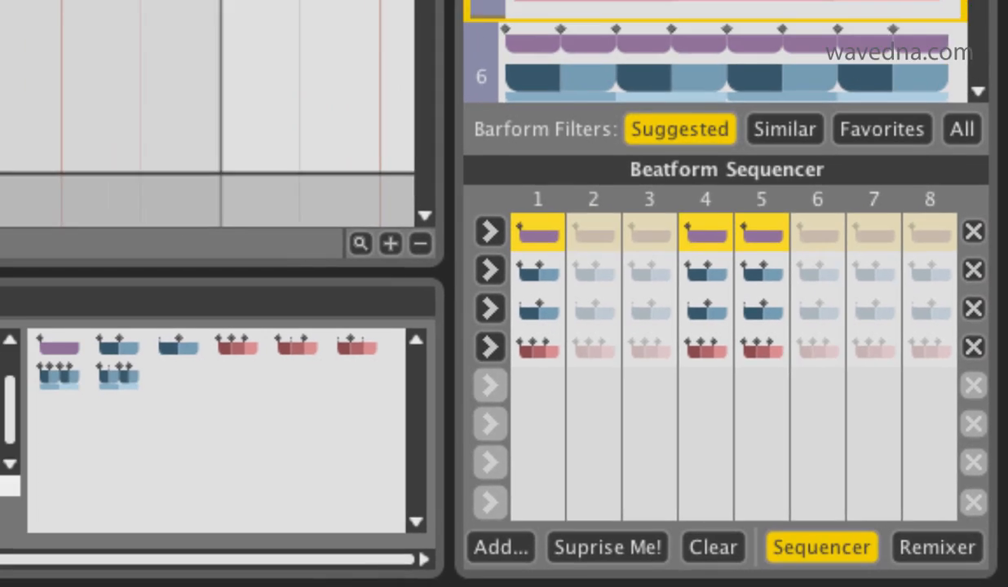
Choose step beatforms for the hi-hat bar, setting the first step to the single-note beatform
click(122, 28)
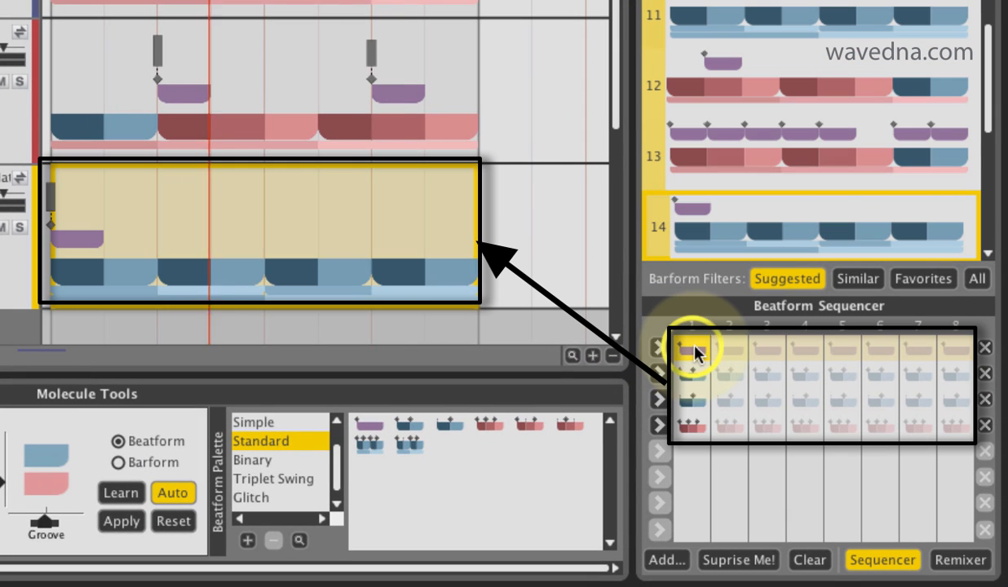
click(763, 379)
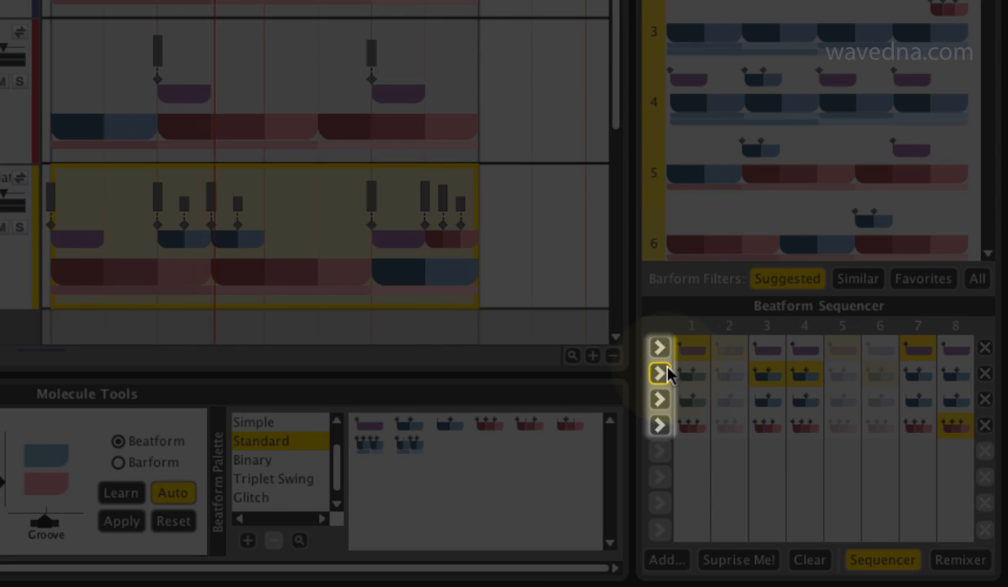
Fill all steps with the two-note beatform, then refill them with the single-note one
click(659, 374)
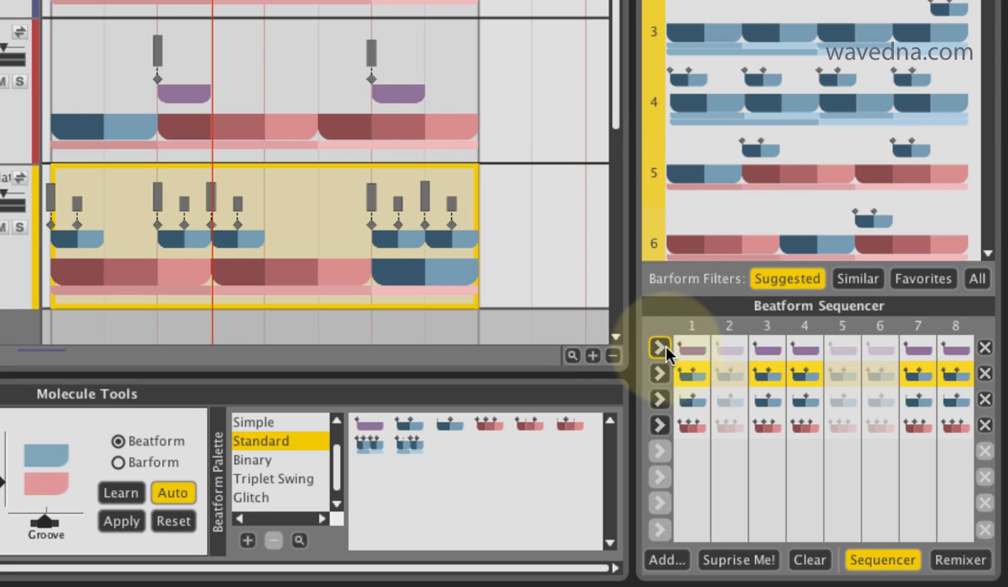
click(659, 347)
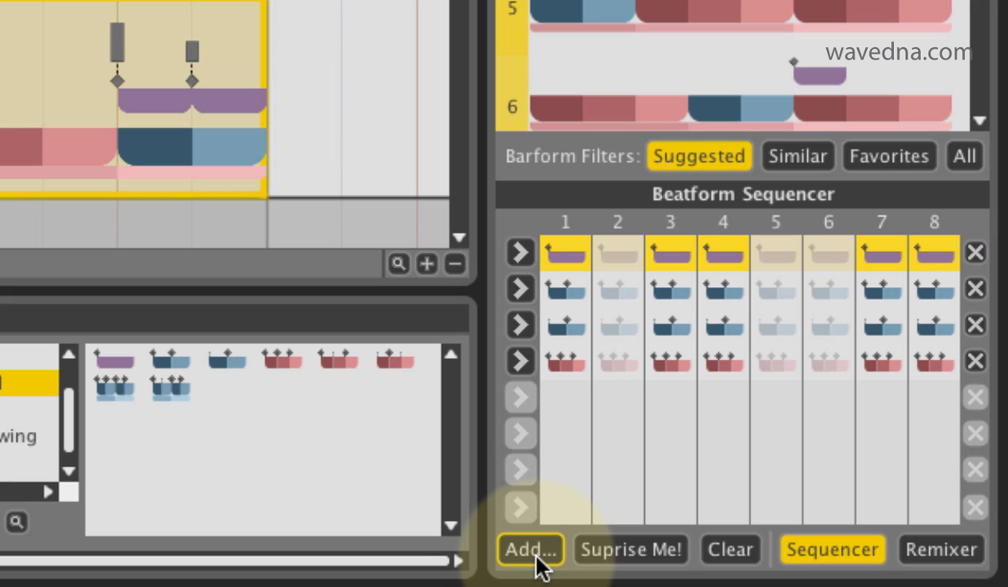
Load the Triplet Swing beatform set into the sequencer and remove two surplus rows
click(530, 549)
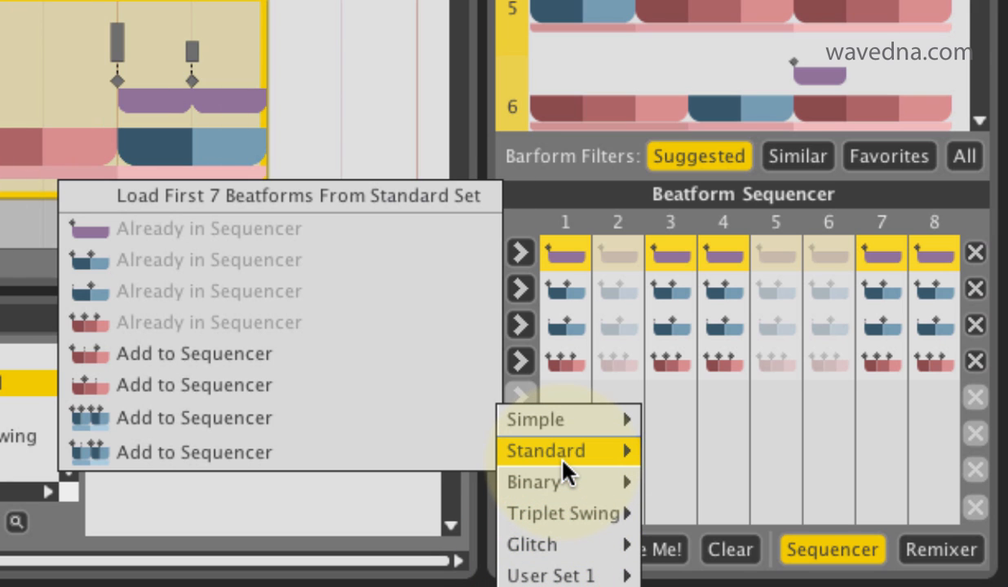
mouse_move(302, 418)
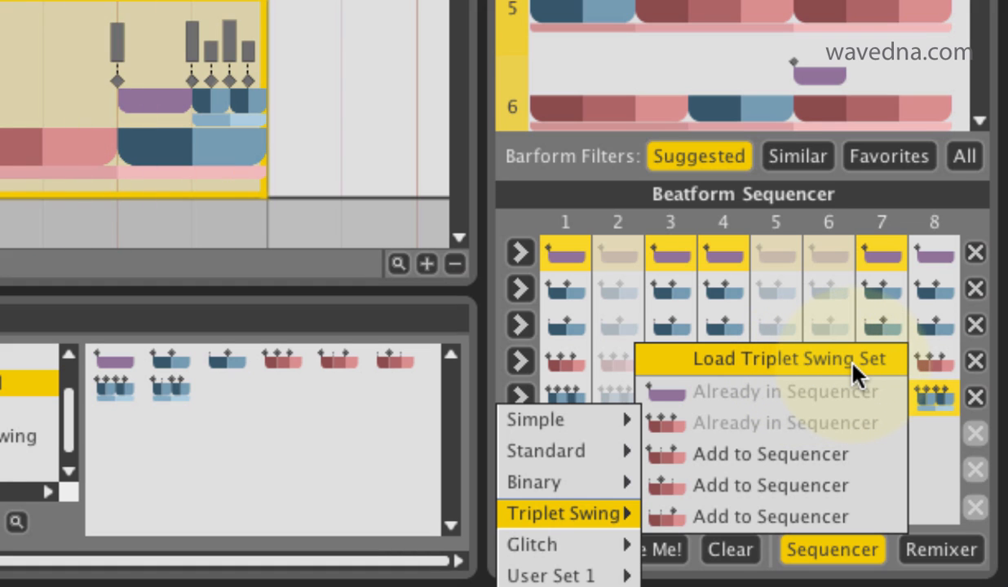
click(789, 358)
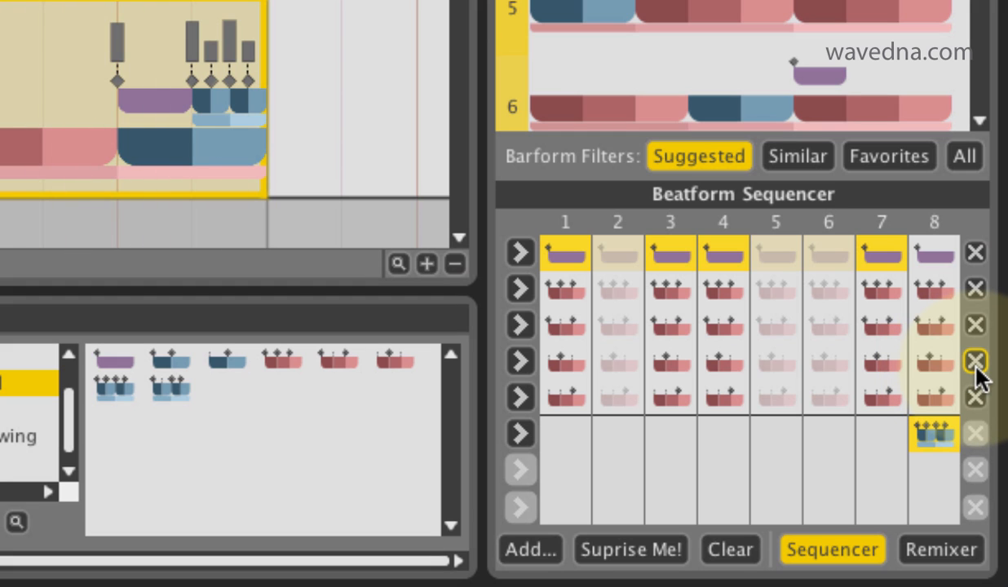
click(975, 361)
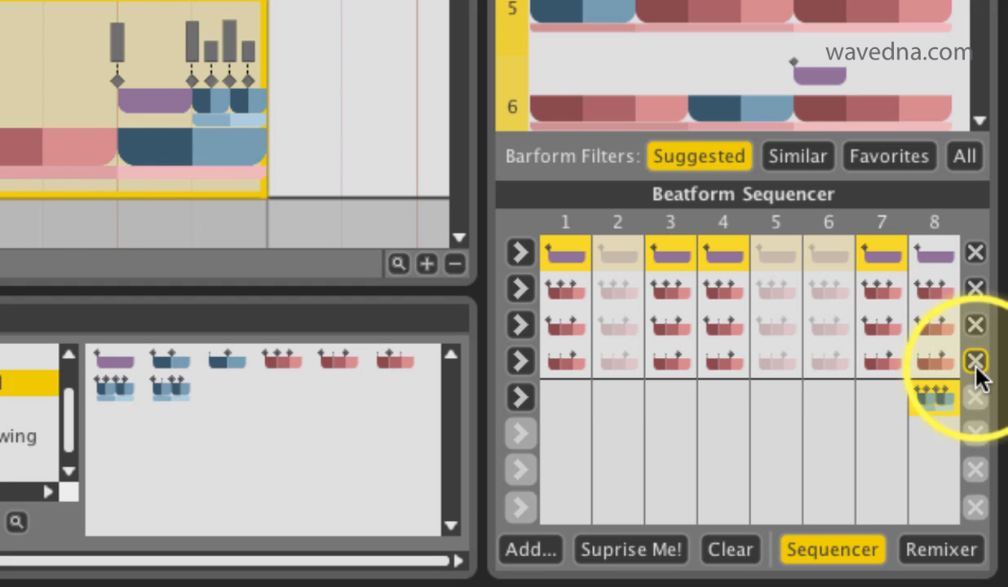
click(975, 362)
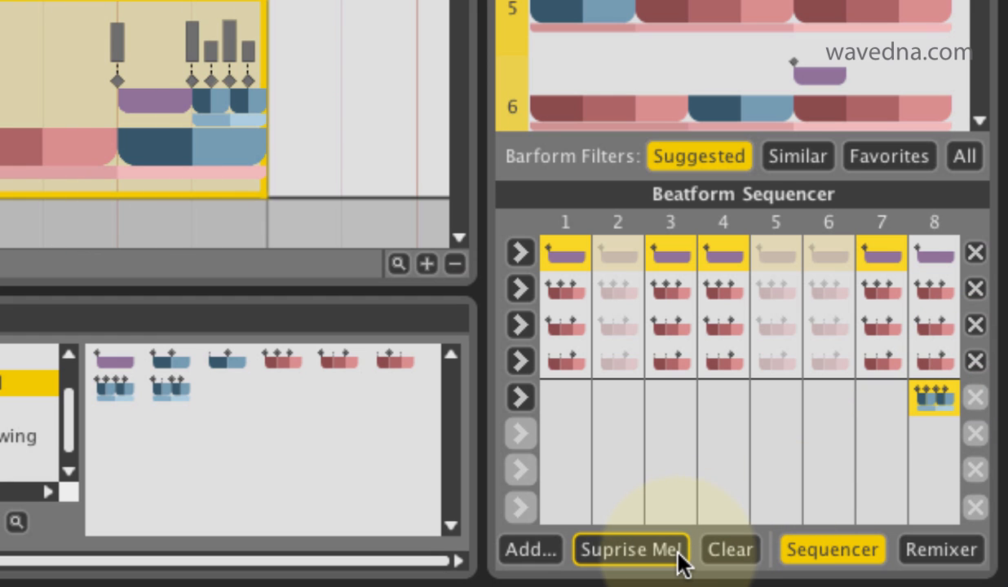
Randomize the bar with Surprise Me several times into a single-note and triplet mix
click(632, 550)
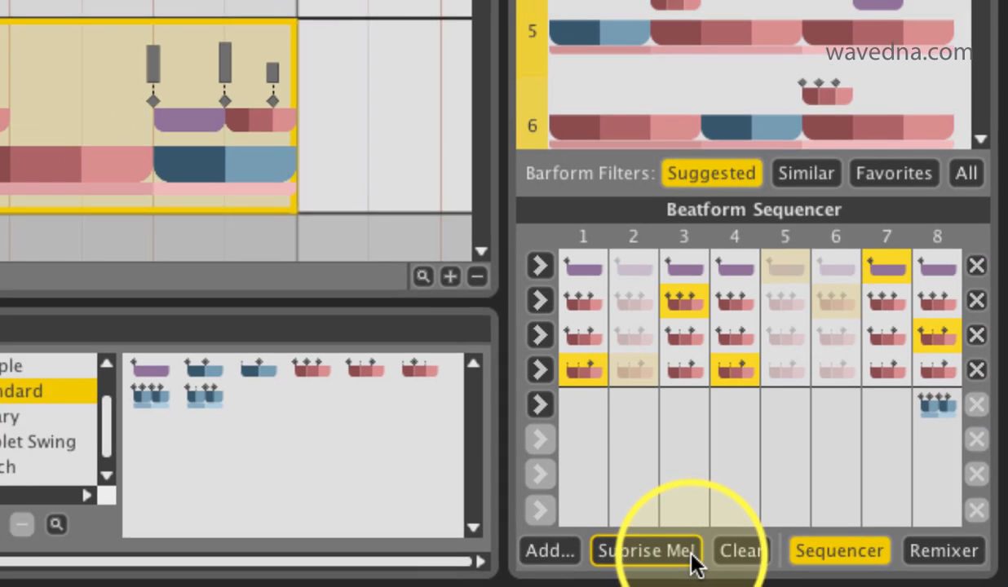
click(646, 551)
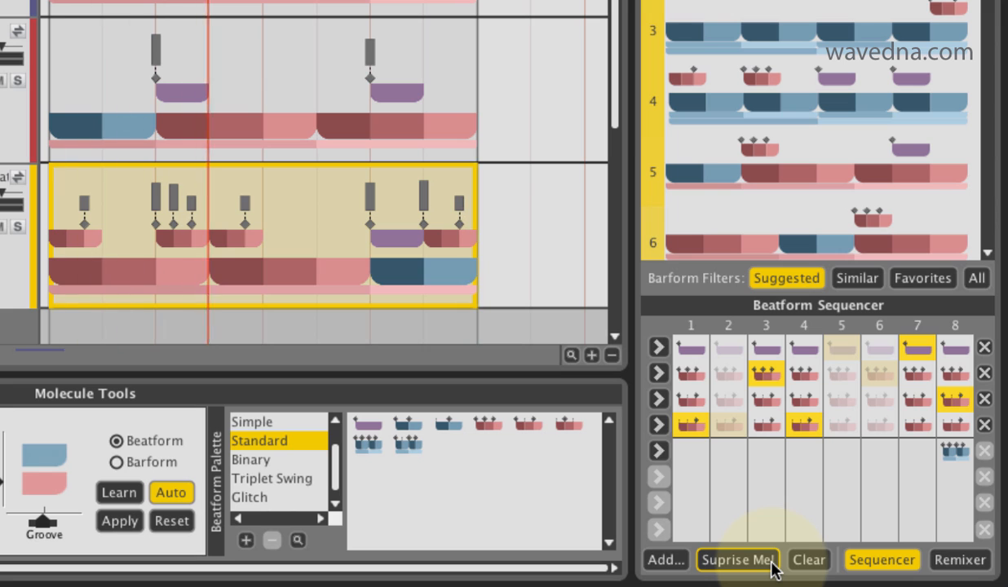
click(736, 559)
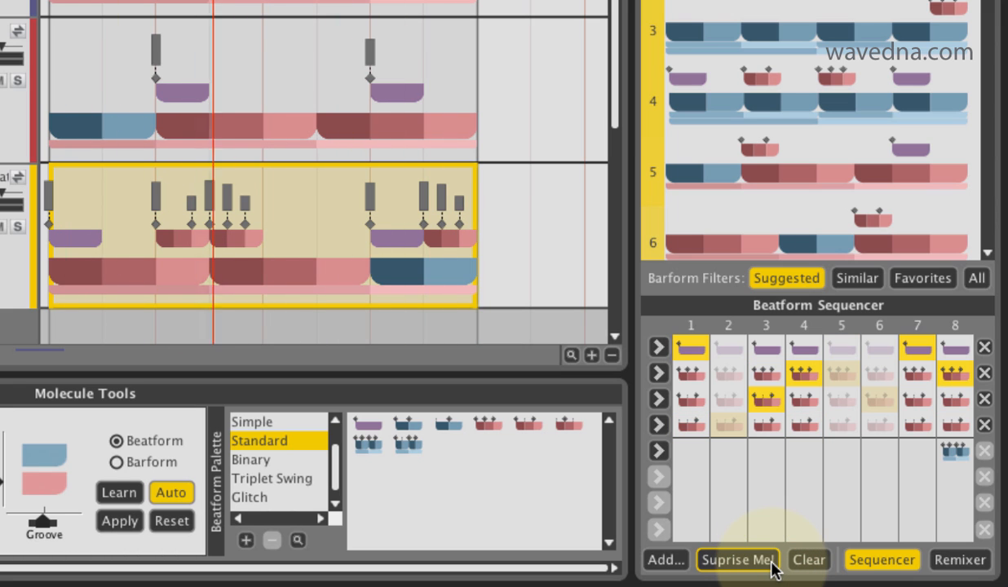
click(735, 559)
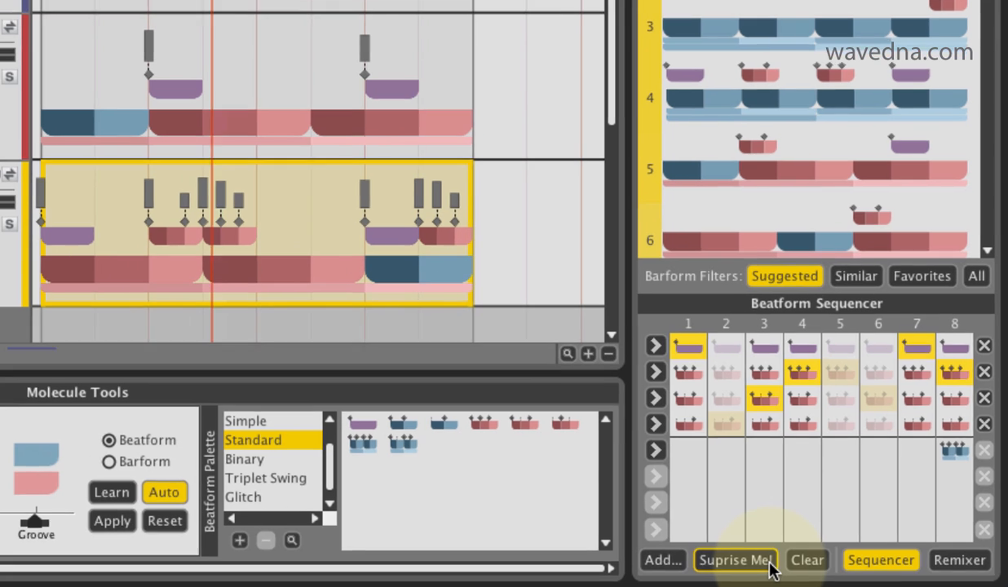